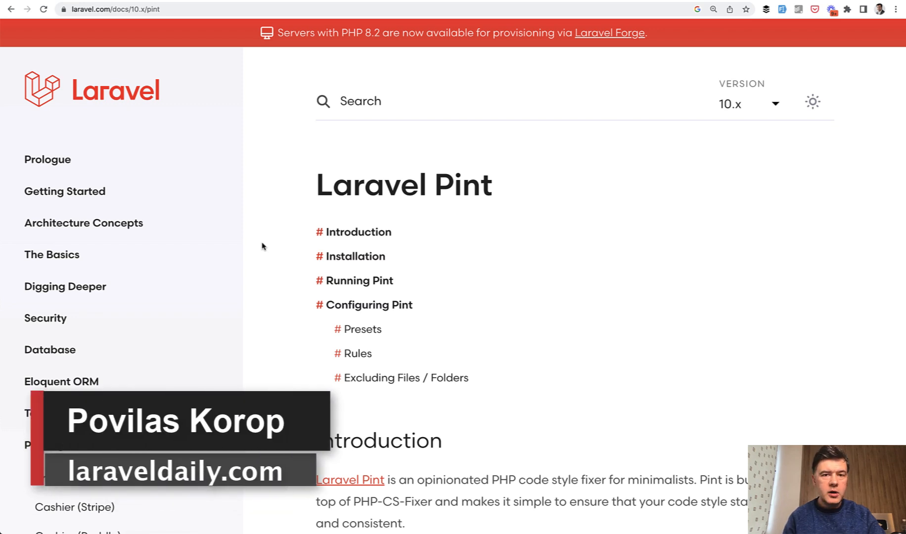
Run ./vendor/bin/pint in the project terminal to strip the unused User import.
scroll("down", 3)
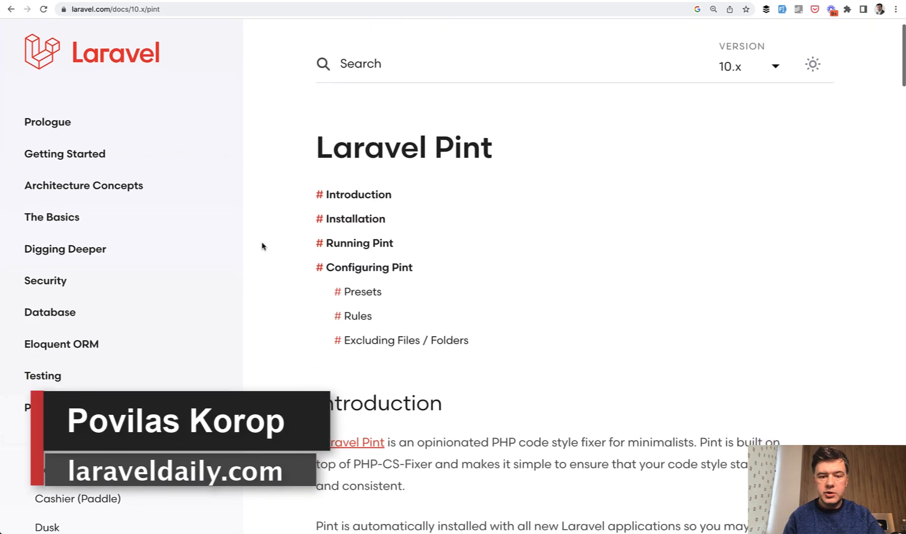
scroll("down", 3)
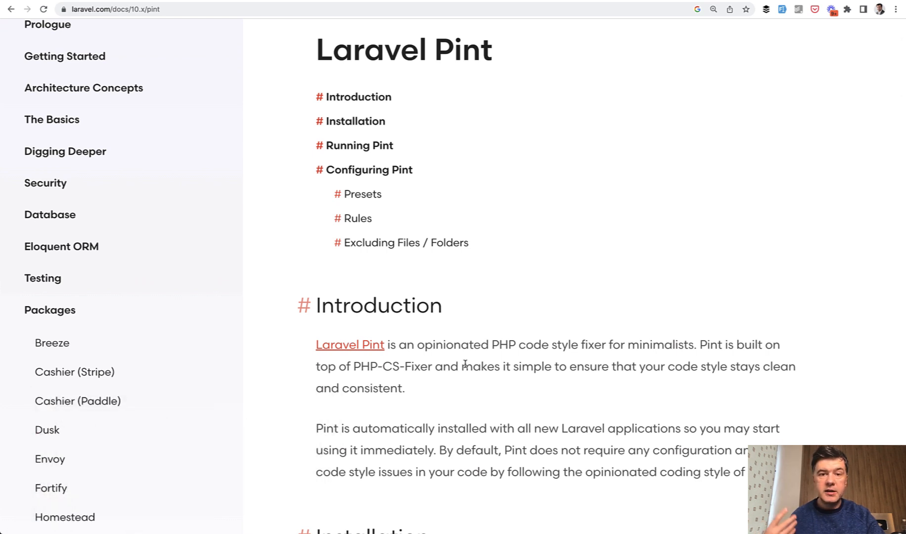
mouse_move(362, 301)
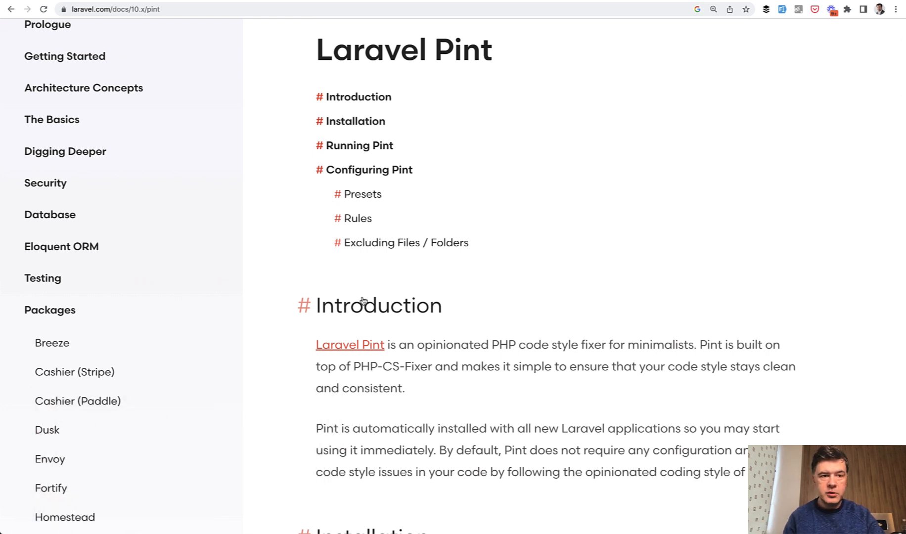
scroll("down", 3)
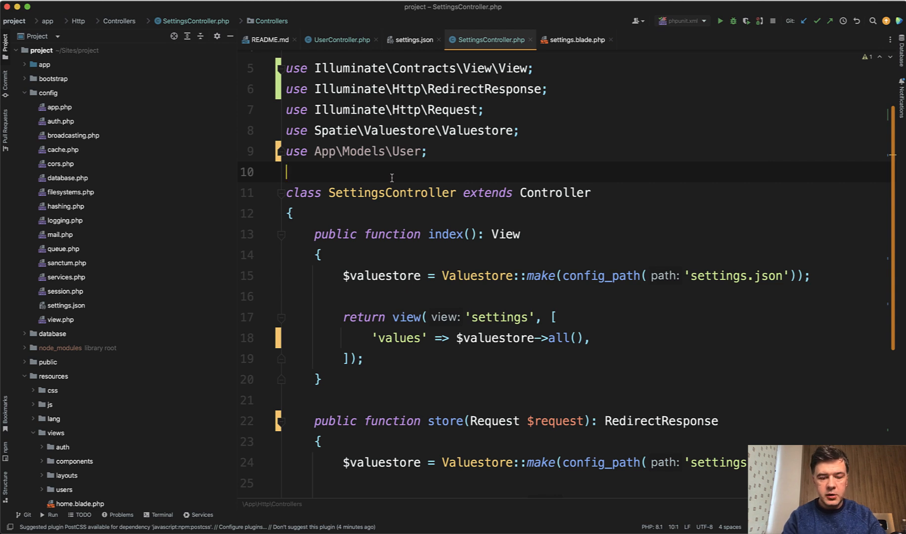
left_click(163, 515)
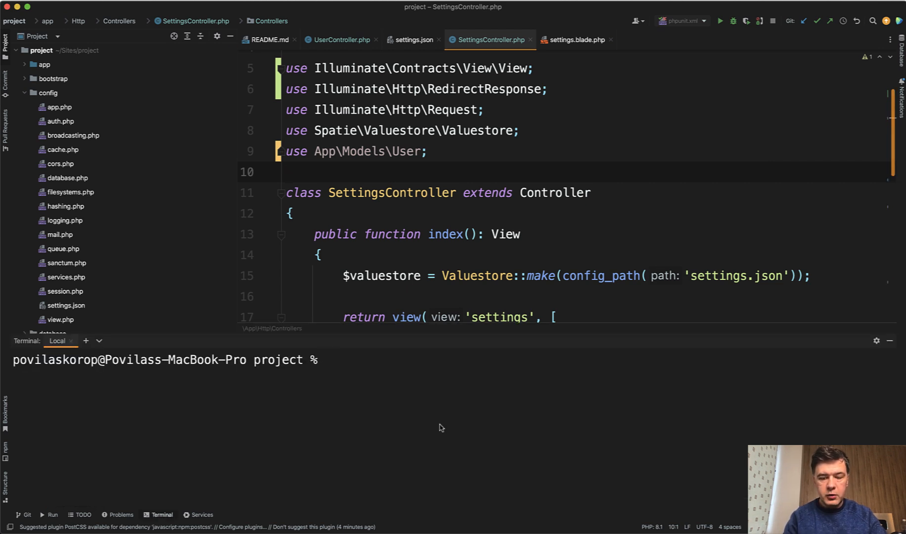
type("./vendor/")
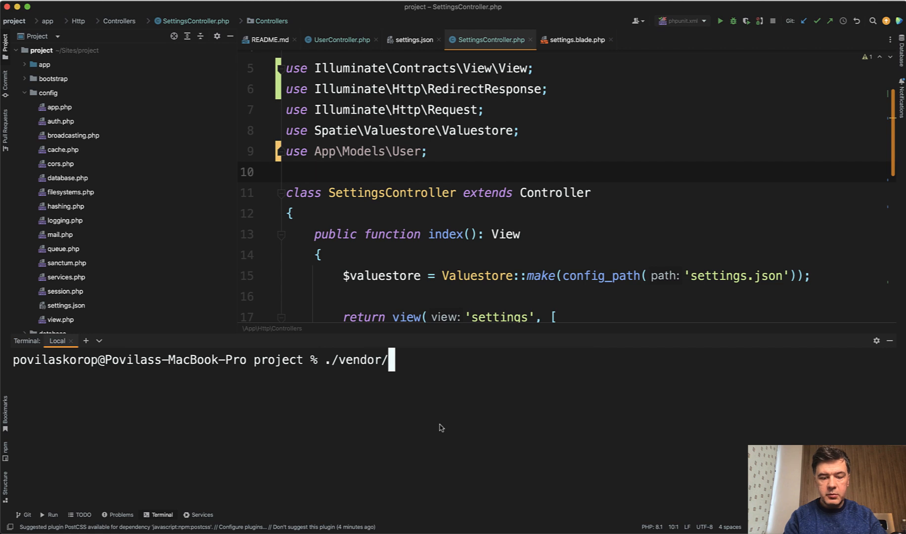
type("bin/pint")
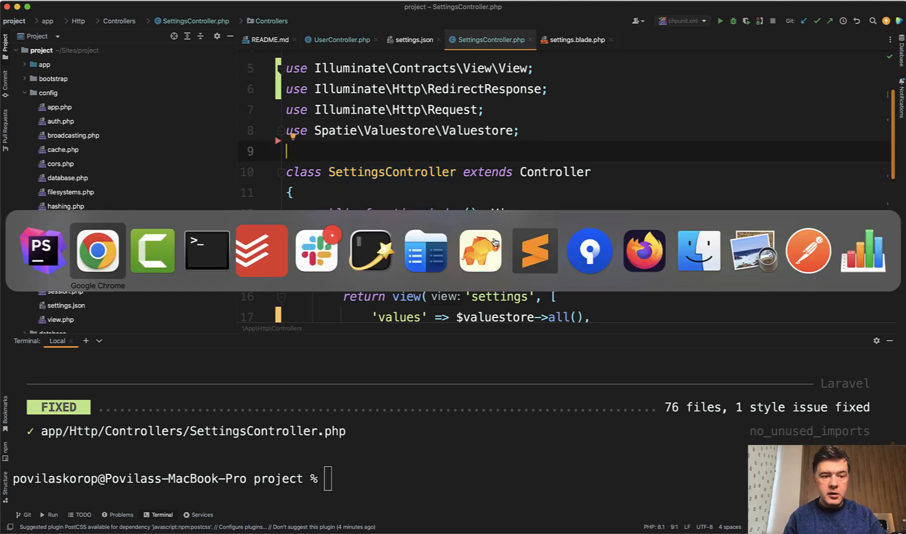
Switch to Chrome to view the tweet showing a Pint File Watcher setup.
left_click(97, 251)
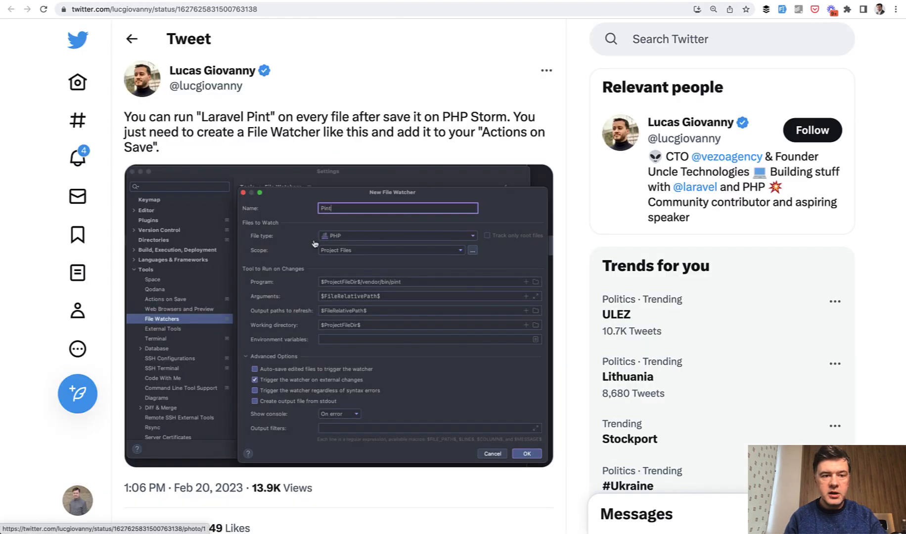
mouse_move(142, 78)
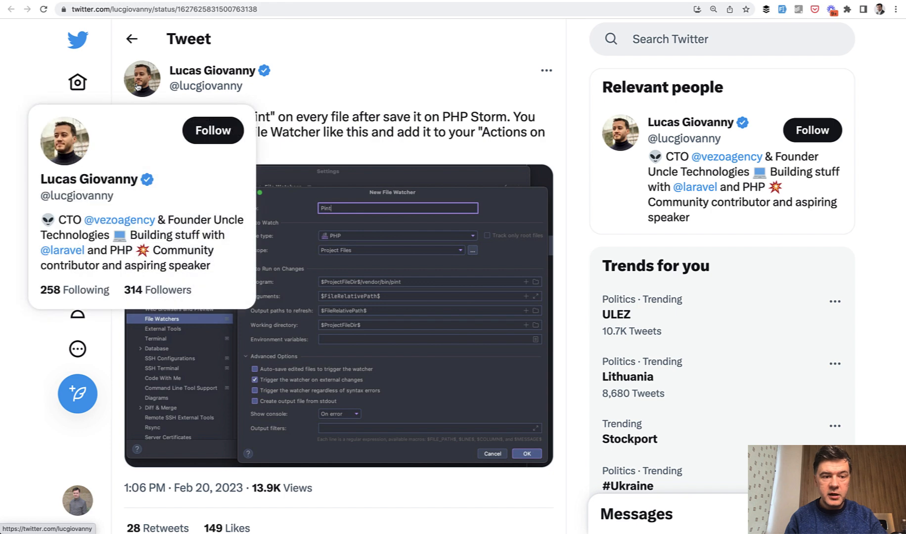
mouse_move(391, 108)
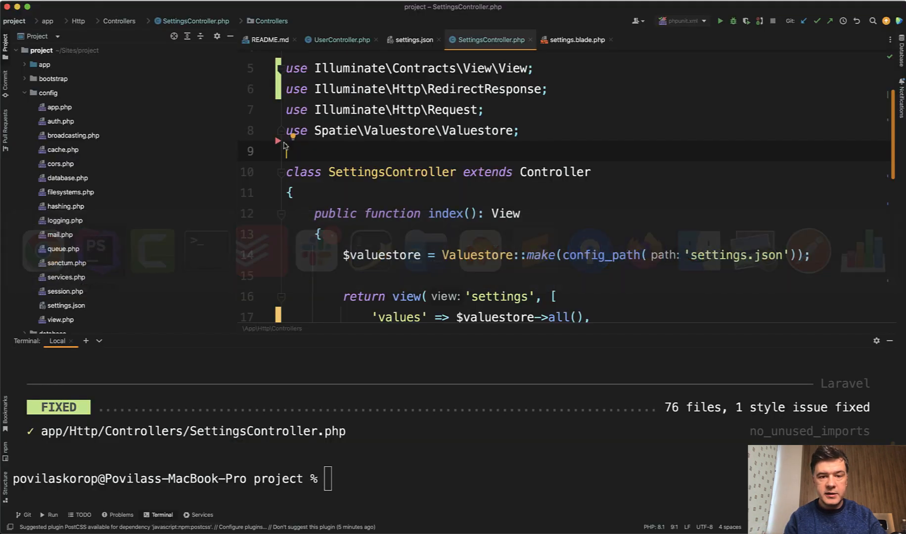
Retype 'use App\Models\User;' after the imports in SettingsController.php.
type("use App\\Models\\User;")
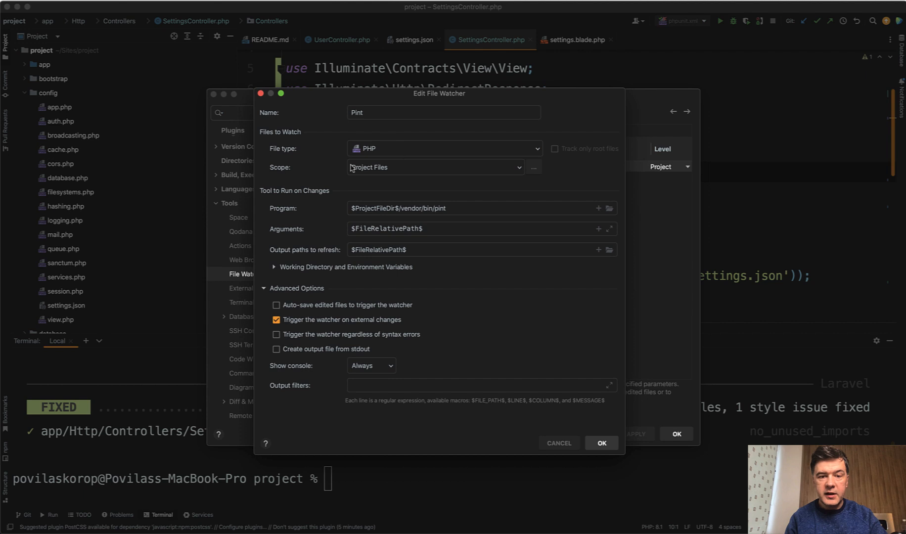
mouse_move(356, 211)
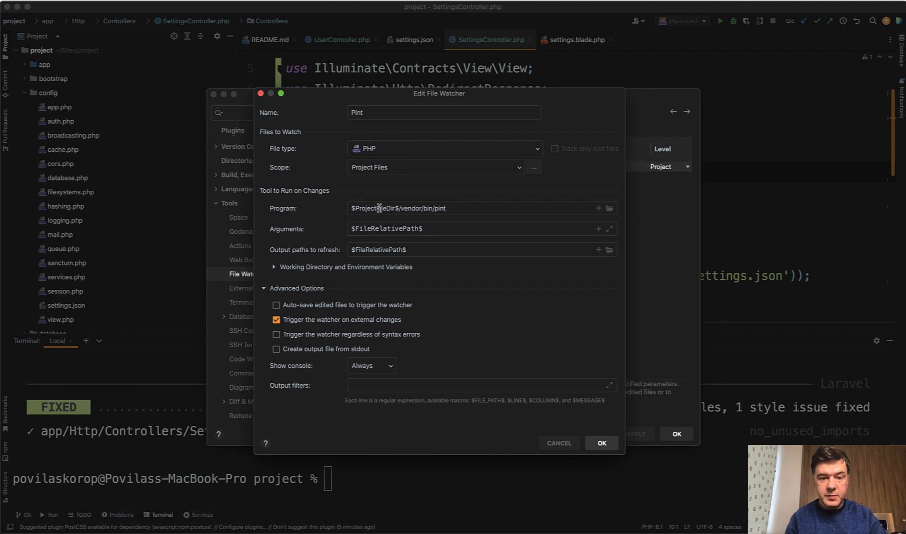
mouse_move(390, 250)
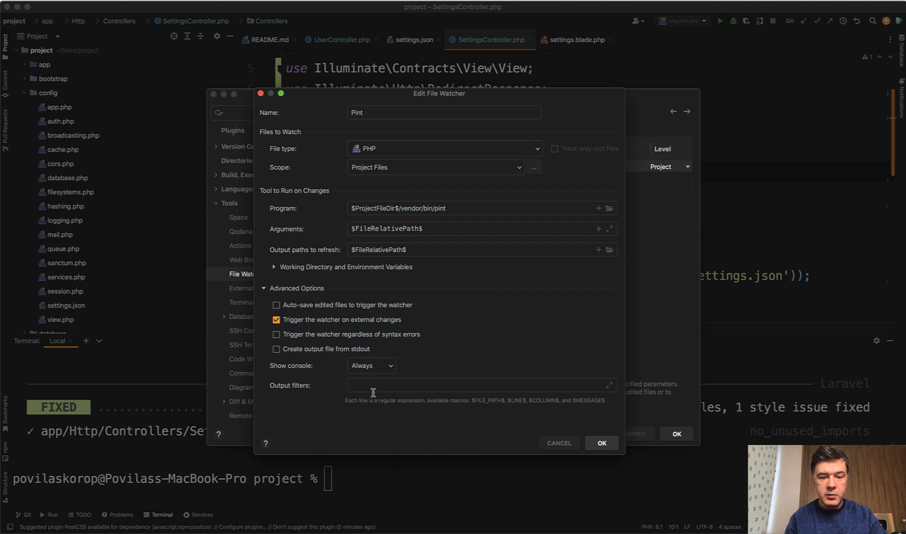
Save the Pint watcher with Show console set to Always, then enable and apply it.
left_click(371, 365)
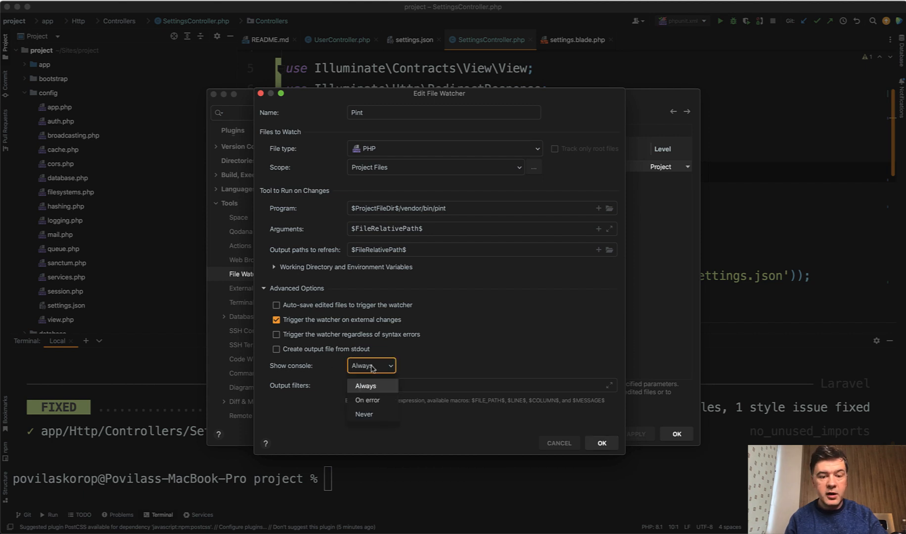
left_click(364, 386)
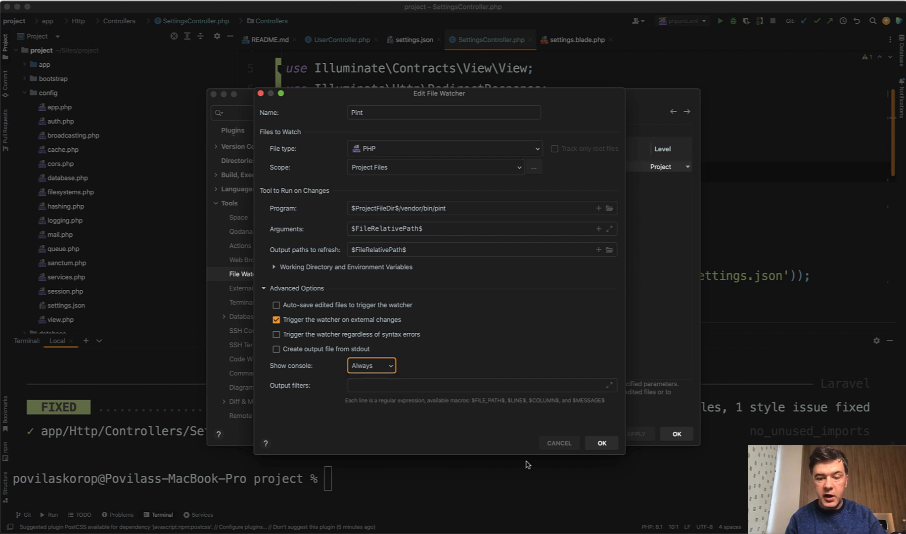
left_click(600, 443)
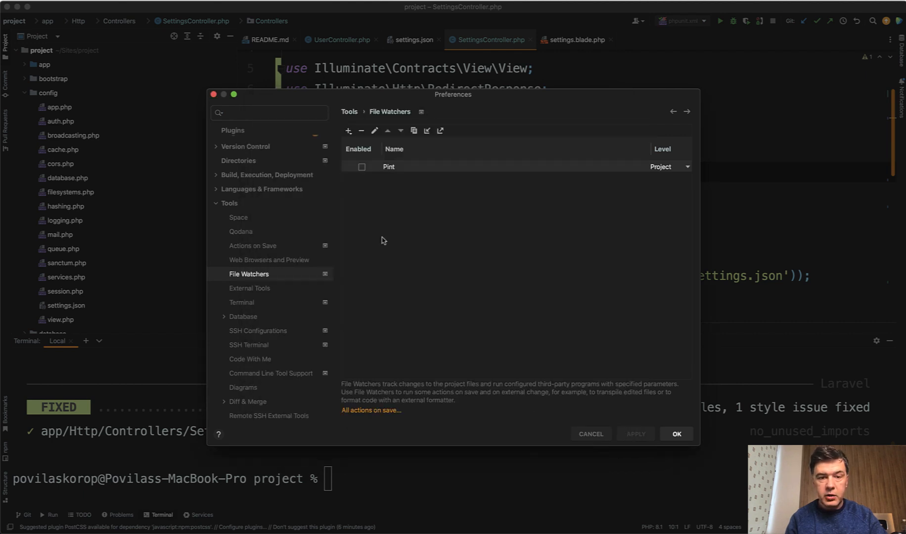
left_click(361, 166)
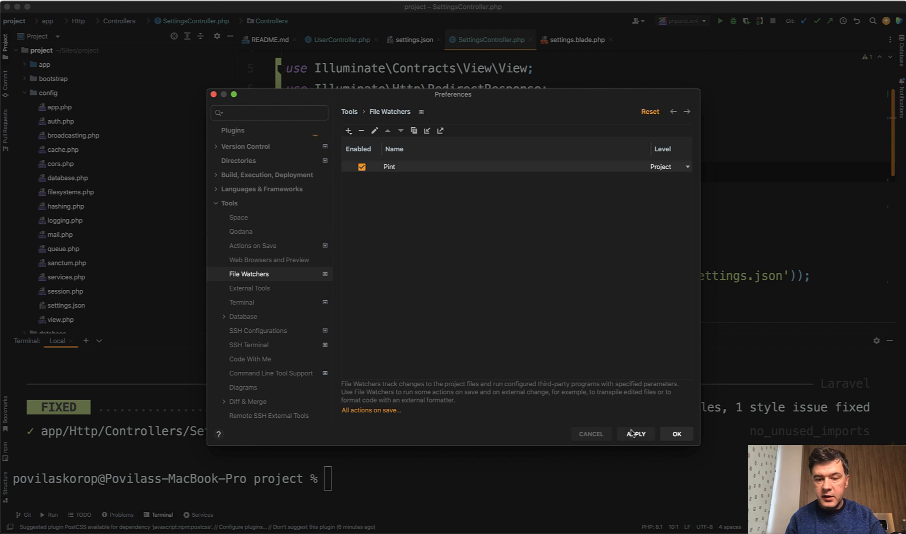
left_click(675, 433)
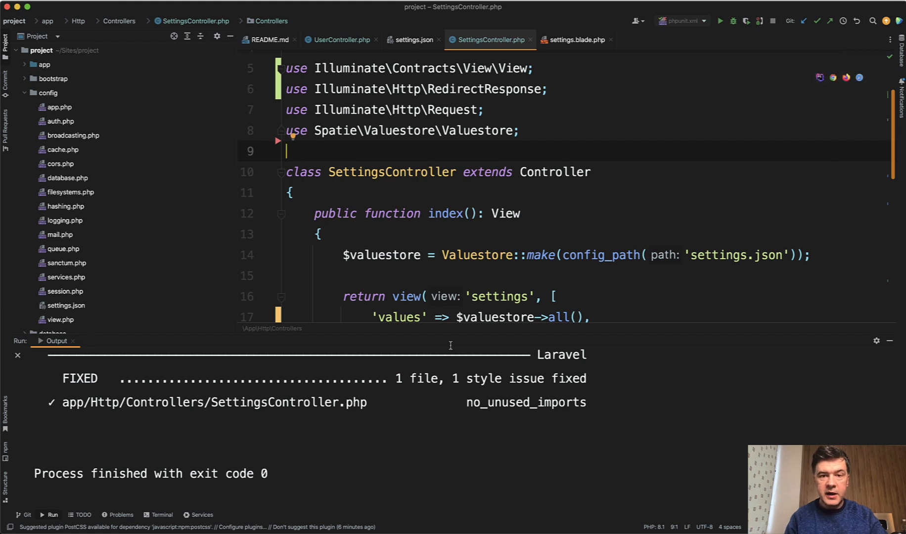
mouse_move(485, 466)
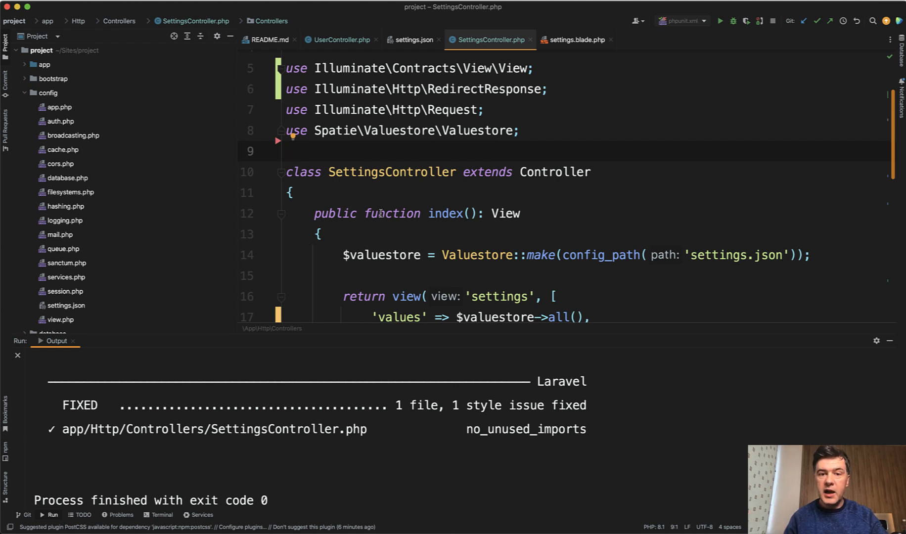
Save SettingsController.php so Pint runs automatically and removes the User import.
left_click(286, 151)
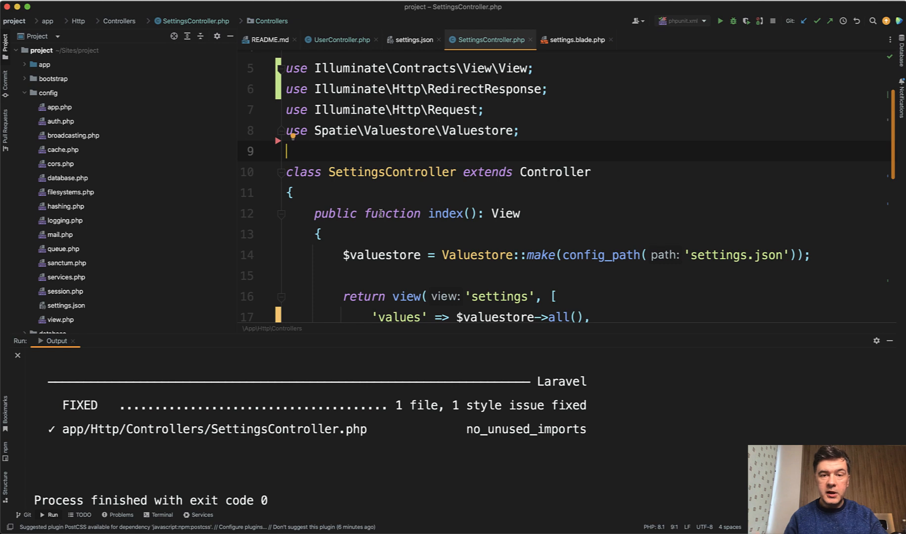